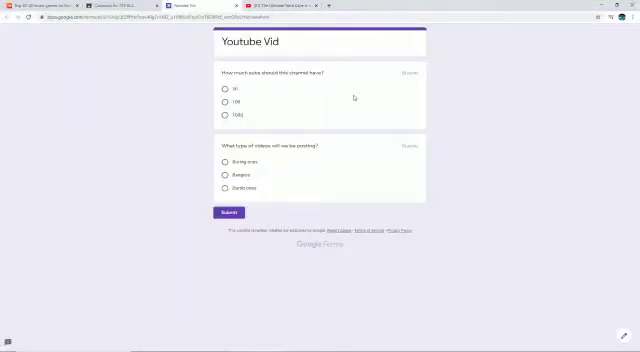
View the Youtube Vid form's HTML page source in a new Chrome tab via the context menu.
right_click(350, 96)
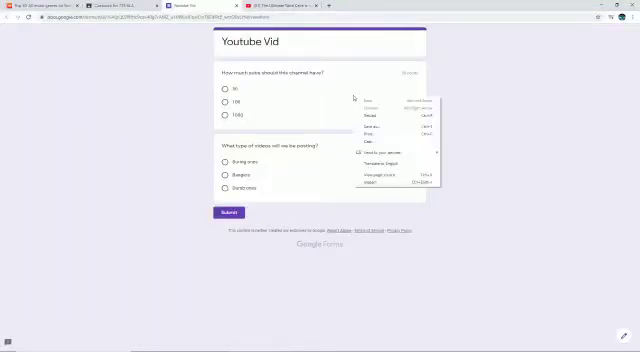
mouse_move(384, 176)
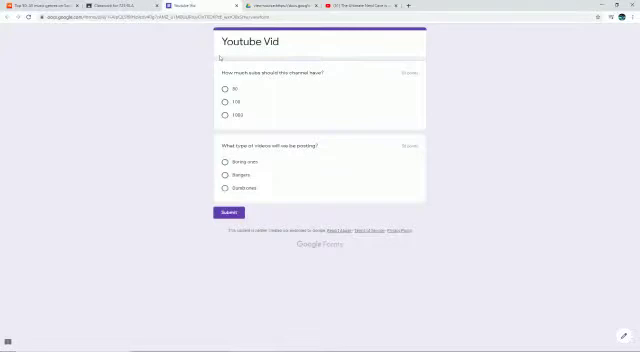
click(224, 104)
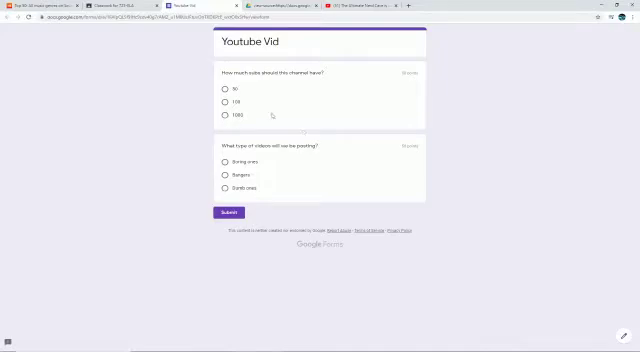
mouse_move(292, 184)
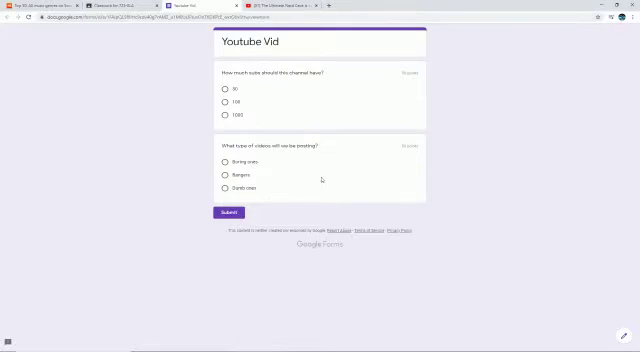
right_click(320, 184)
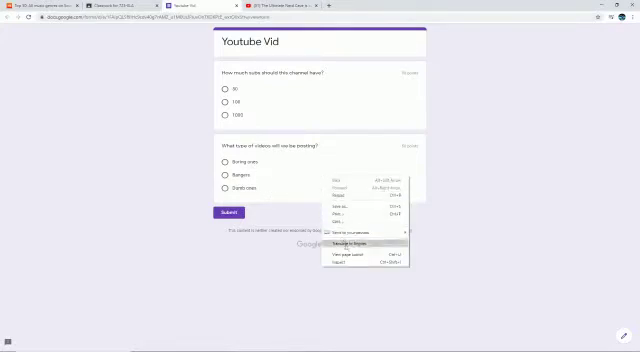
click(344, 254)
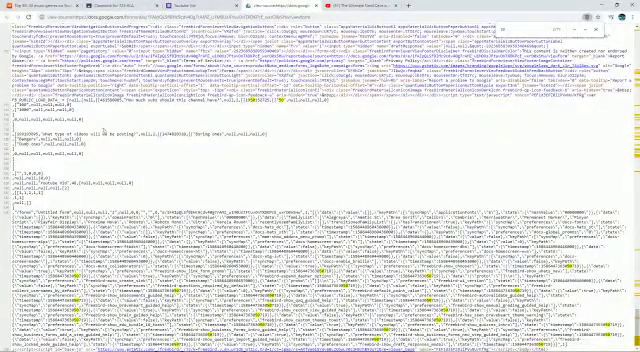